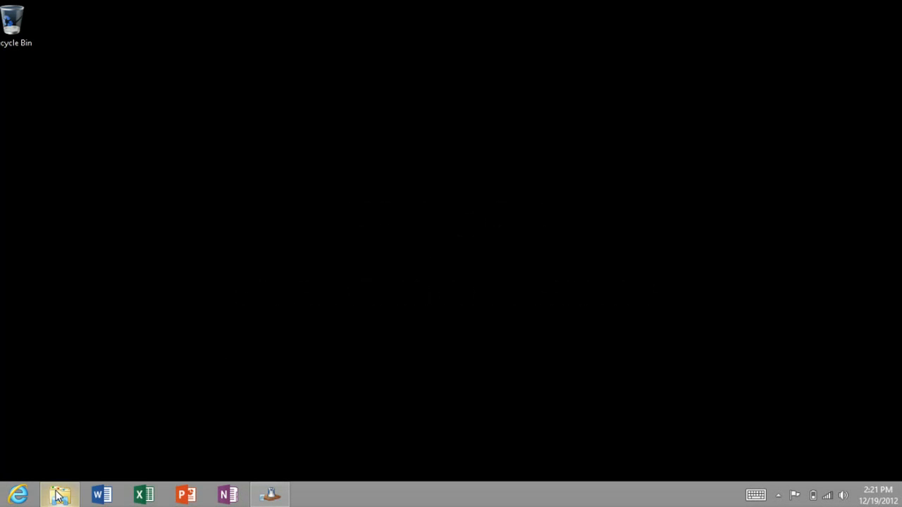
- View the System information page from File Explorer, confirming the Windows RT edition
left_click(60, 493)
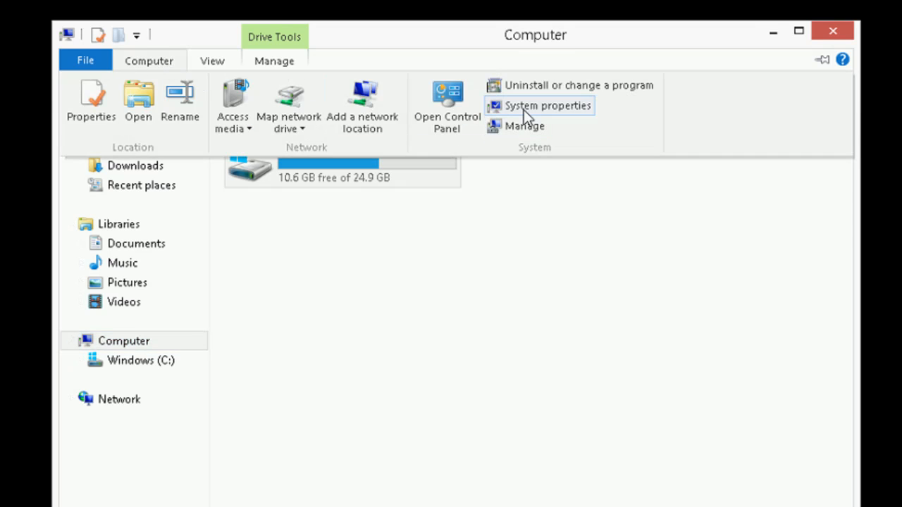
left_click(547, 104)
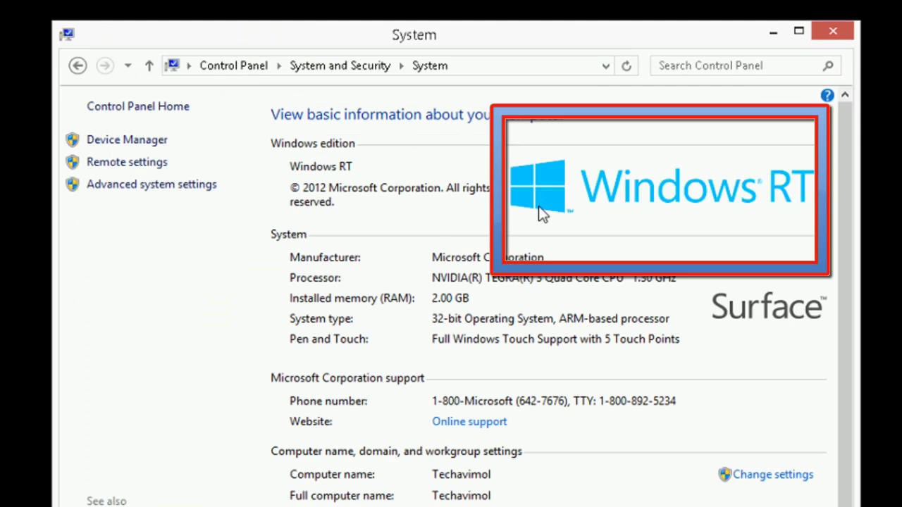
mouse_move(533, 196)
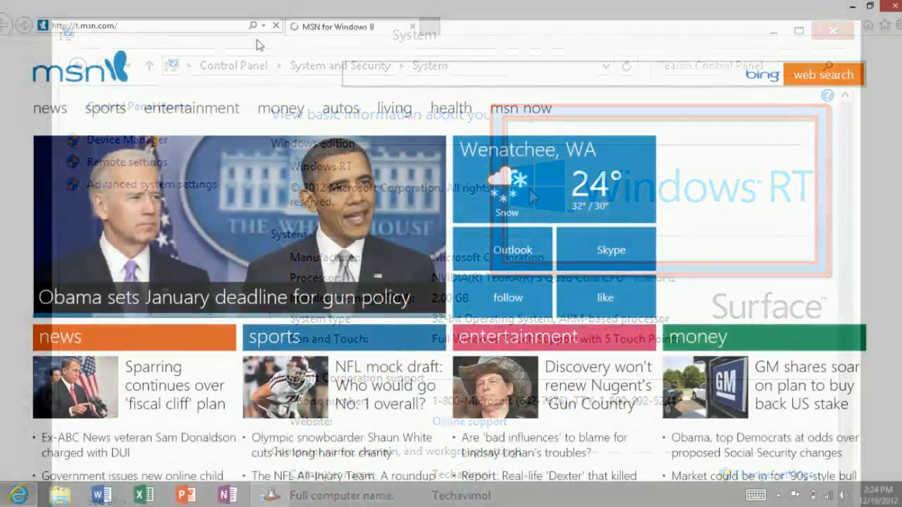
- Visit onlinegames.com and load the Space Ace game, whose Flash area fails to display
left_click(832, 31)
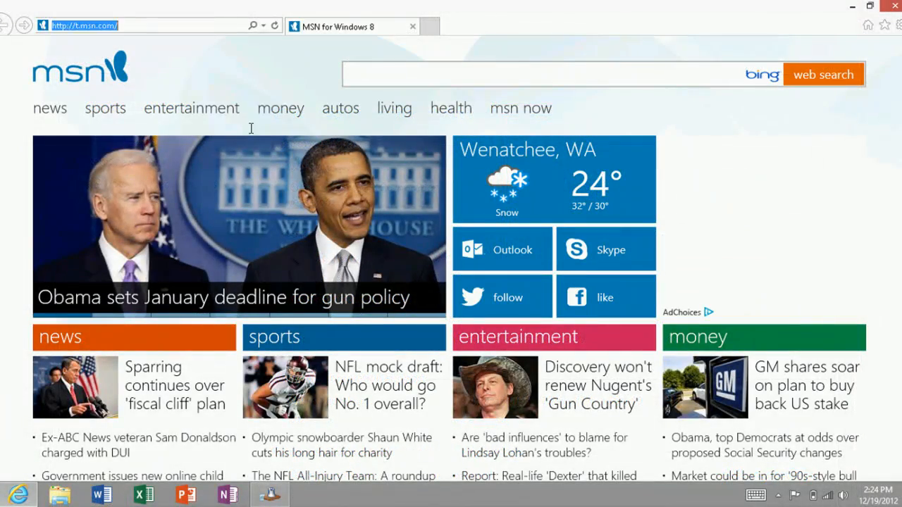
type("onlinegame")
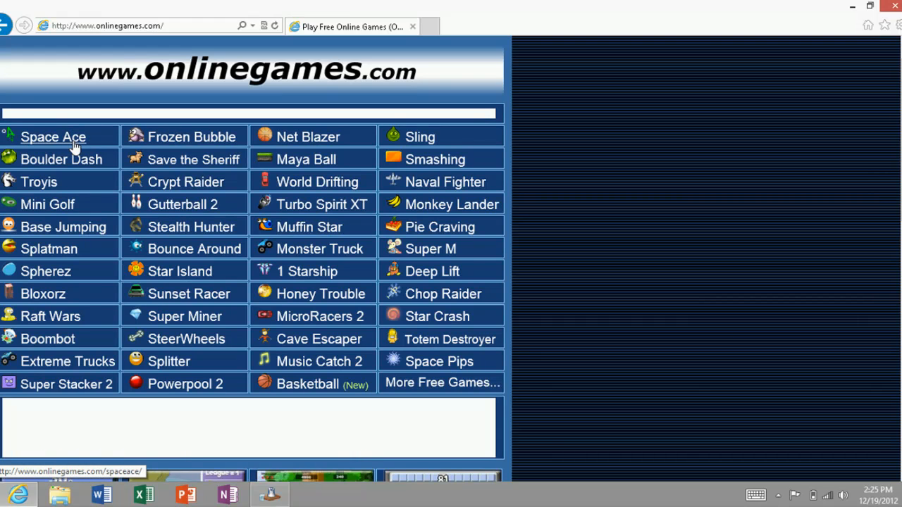
left_click(53, 137)
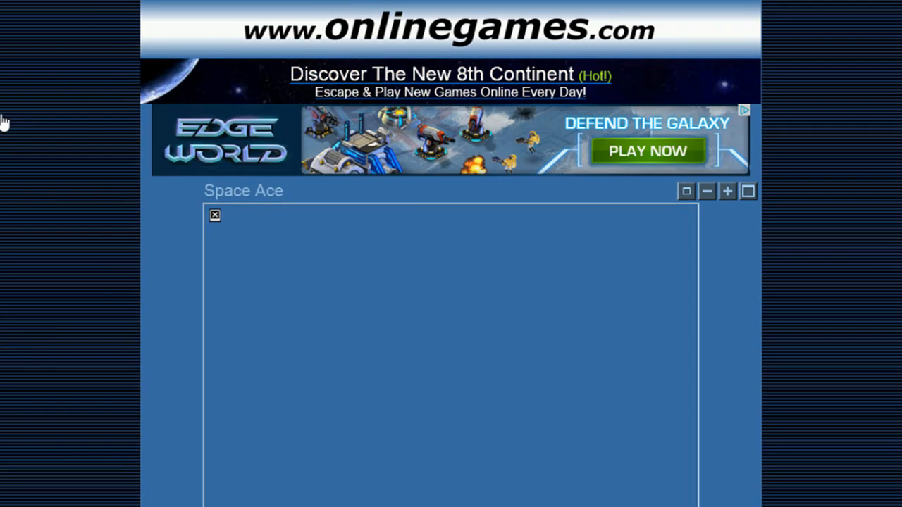
scroll("down", 3)
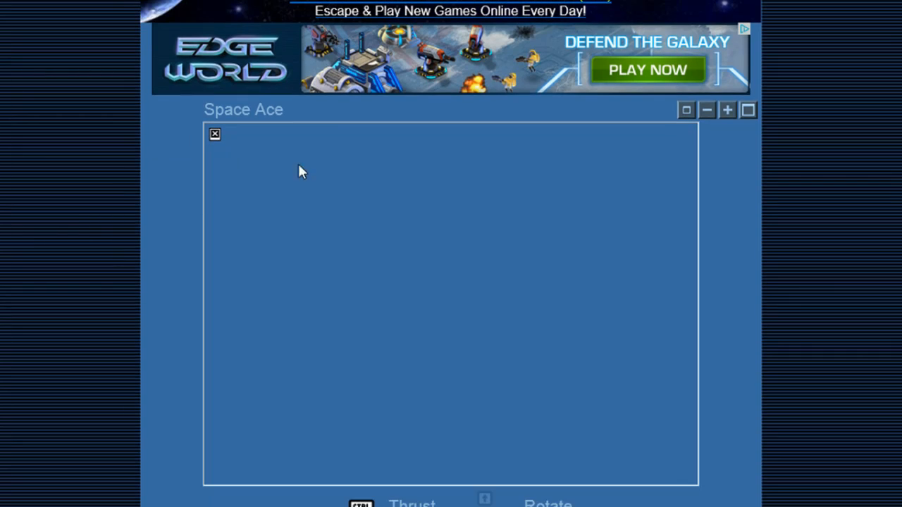
mouse_move(231, 195)
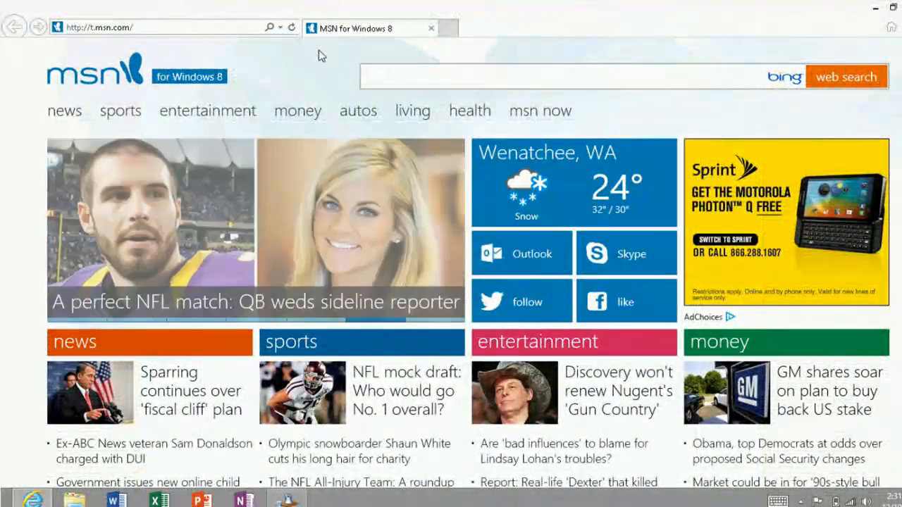
- In Compatibility View settings, turn off downloading updated compatibility lists from Microsoft
key("alt")
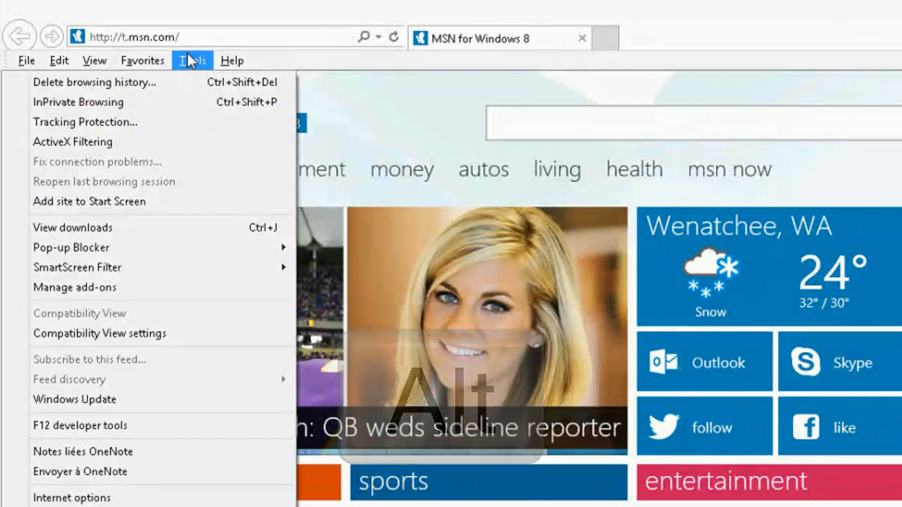
mouse_move(178, 324)
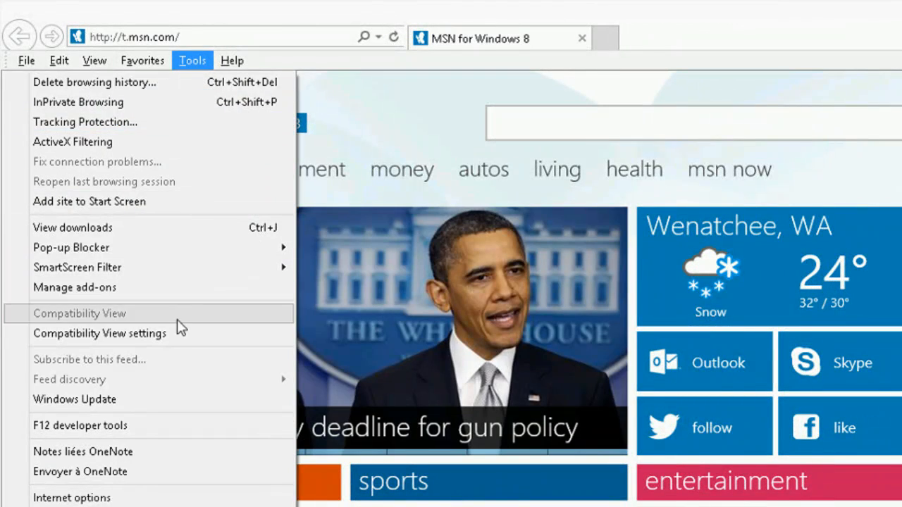
left_click(99, 332)
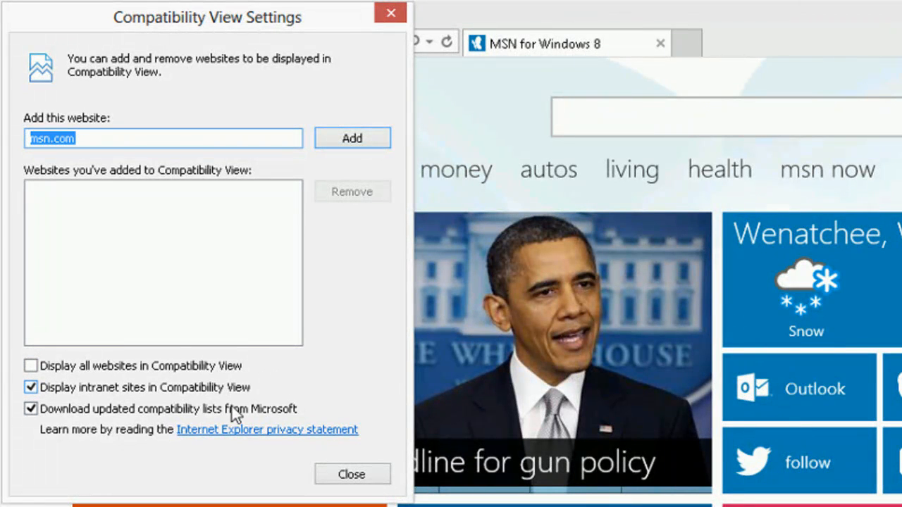
left_click(31, 409)
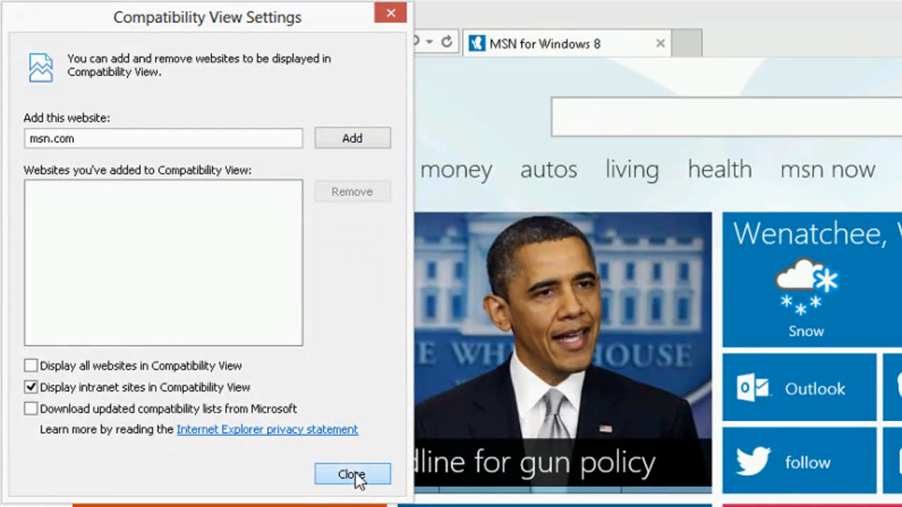
left_click(352, 474)
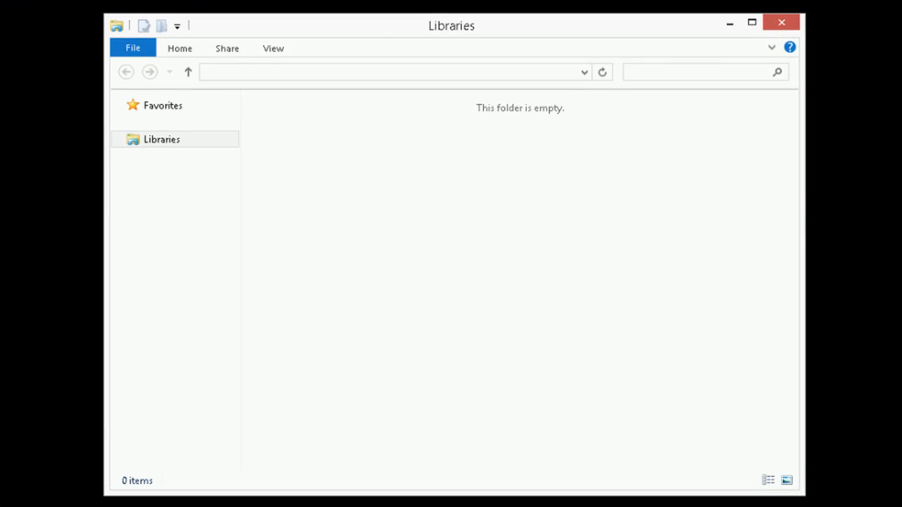
- In Folder Options, enable showing hidden files, folders and drives, then apply and confirm
left_click(161, 140)
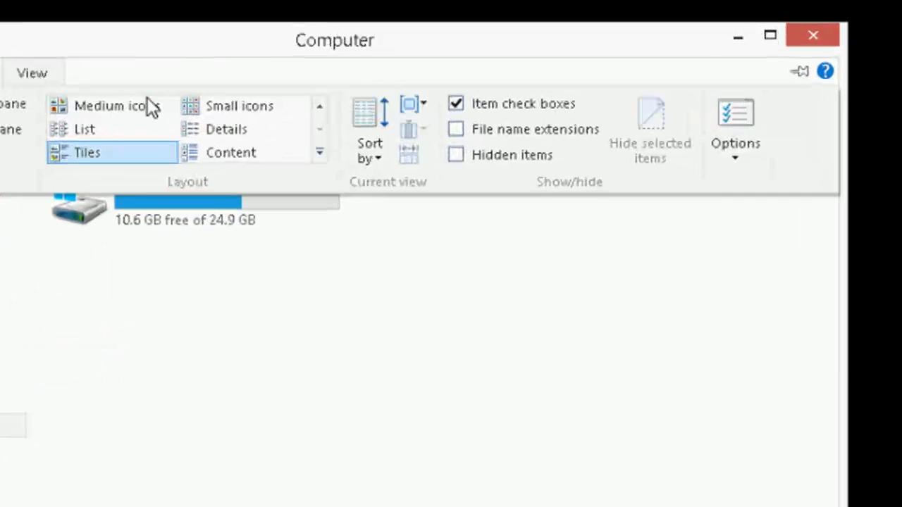
left_click(735, 140)
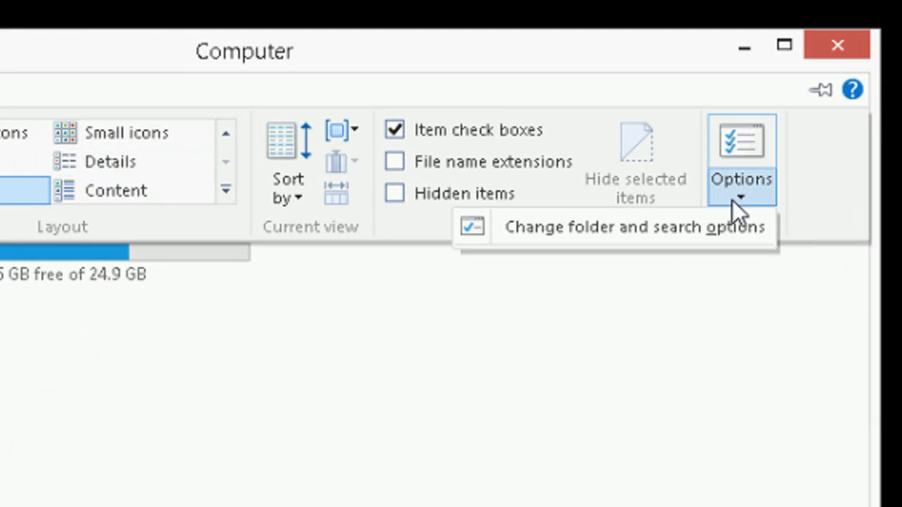
left_click(631, 227)
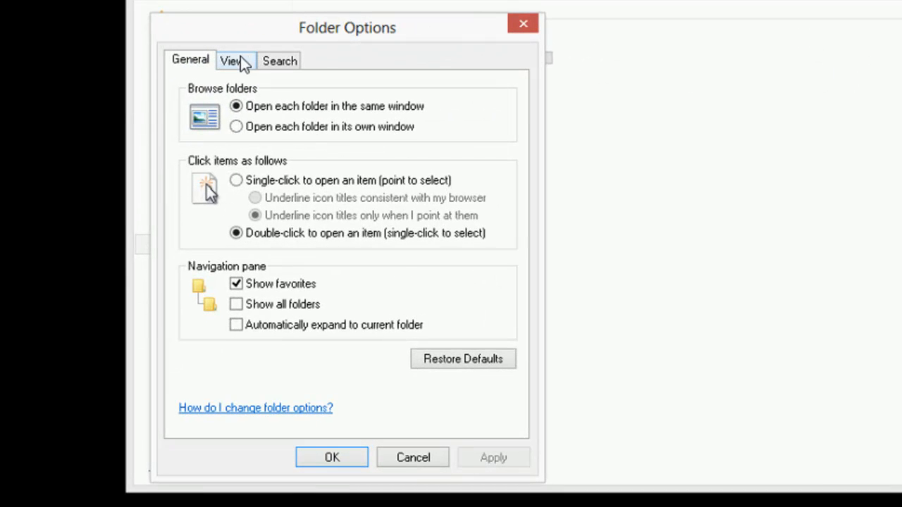
left_click(231, 61)
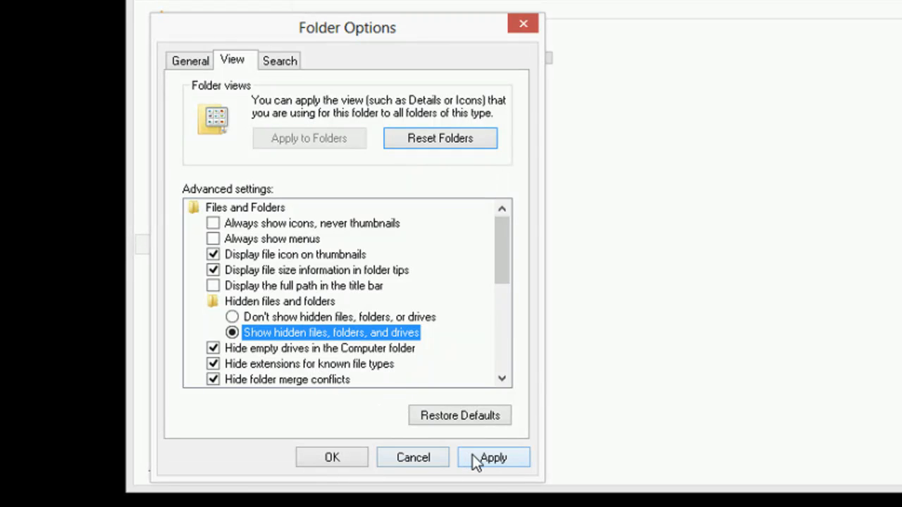
left_click(493, 456)
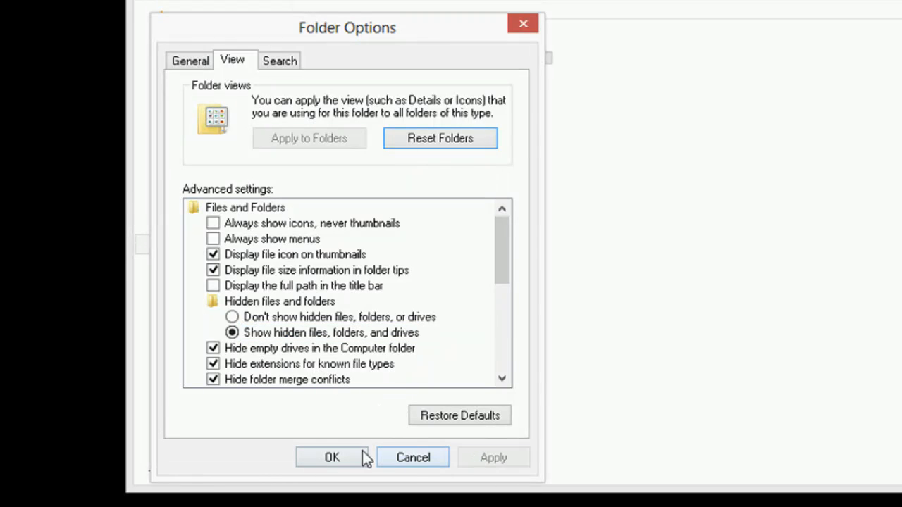
left_click(332, 456)
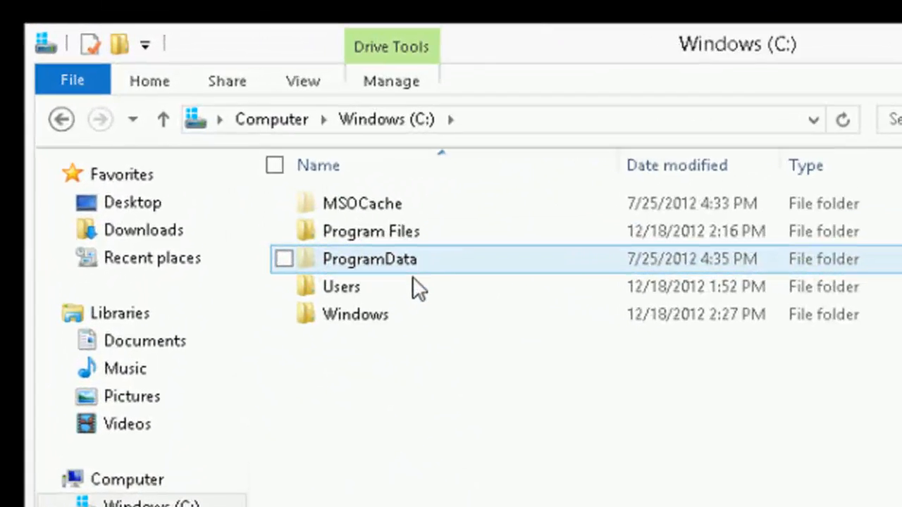
- Browse through Users, AppData, Local, Microsoft and Internet Explorer into the IECompatData folder
double_click(341, 286)
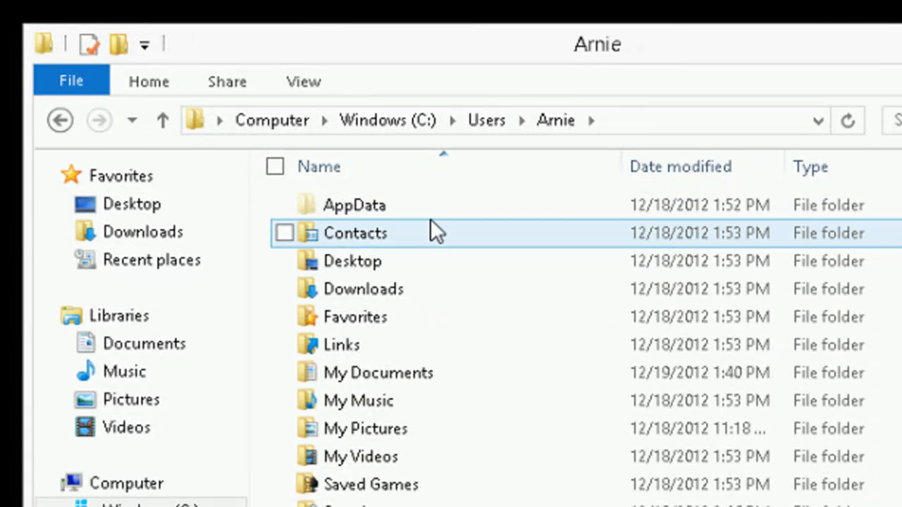
double_click(355, 206)
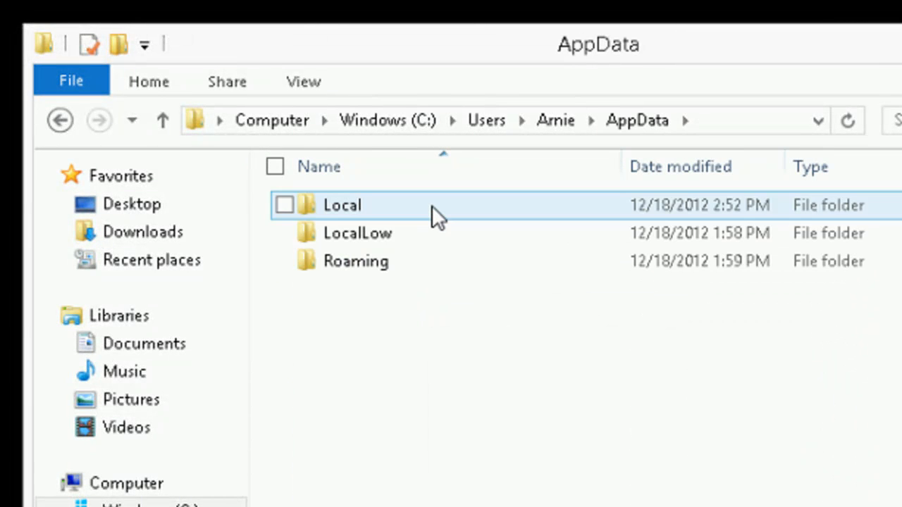
double_click(341, 206)
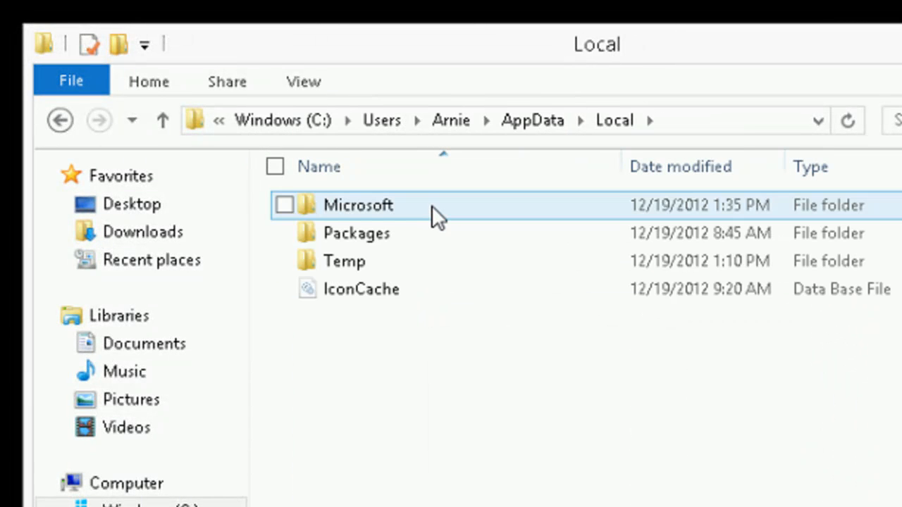
double_click(358, 206)
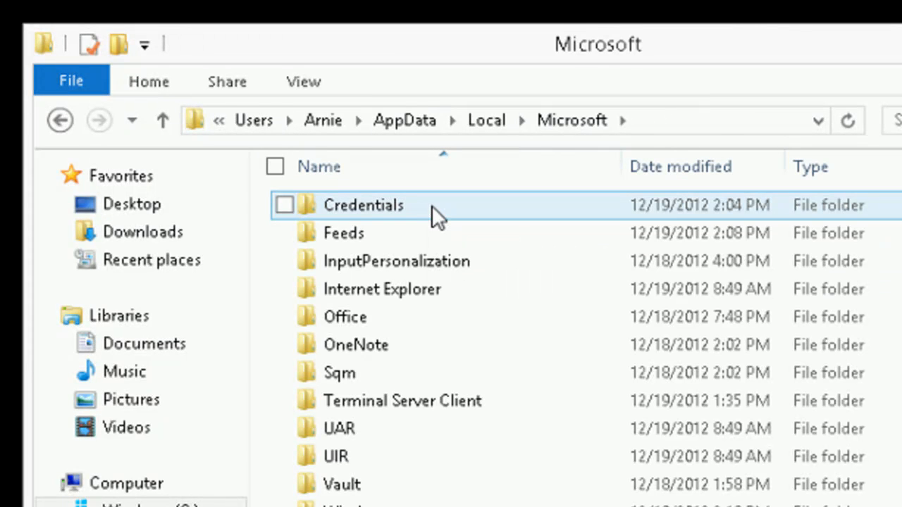
double_click(381, 289)
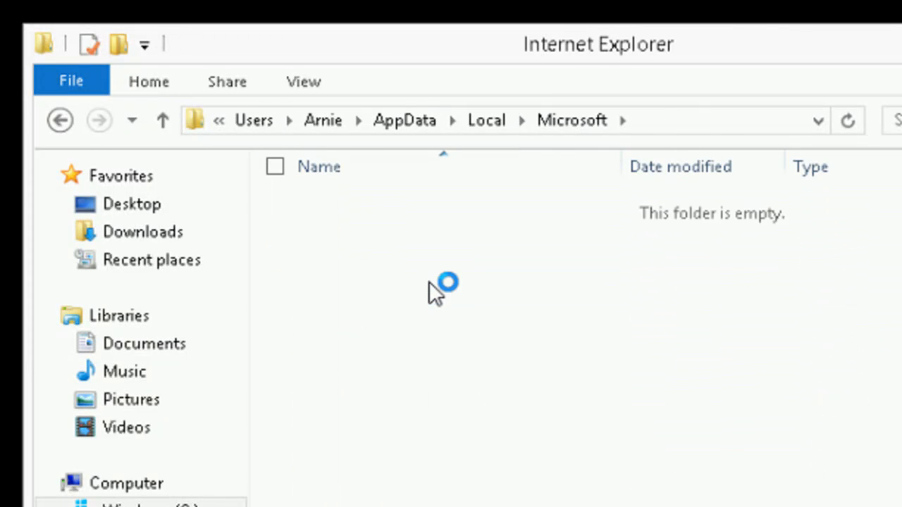
left_click(623, 119)
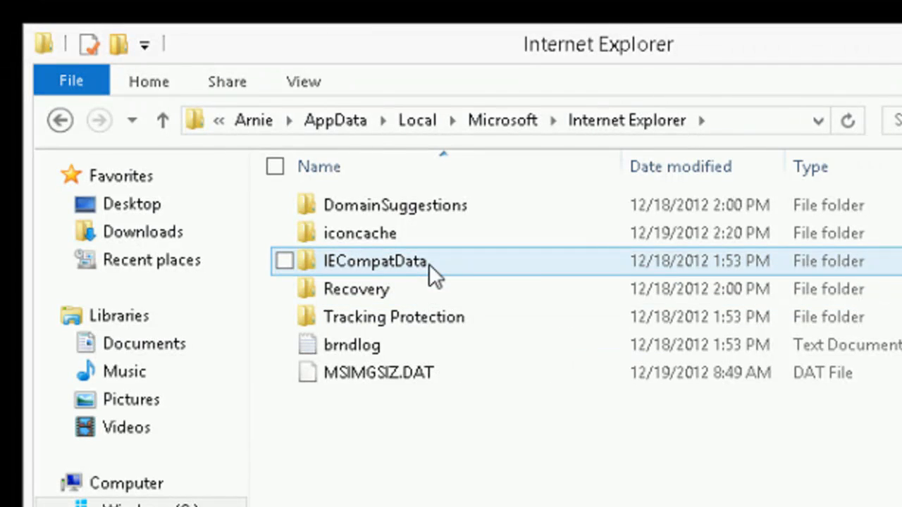
double_click(375, 260)
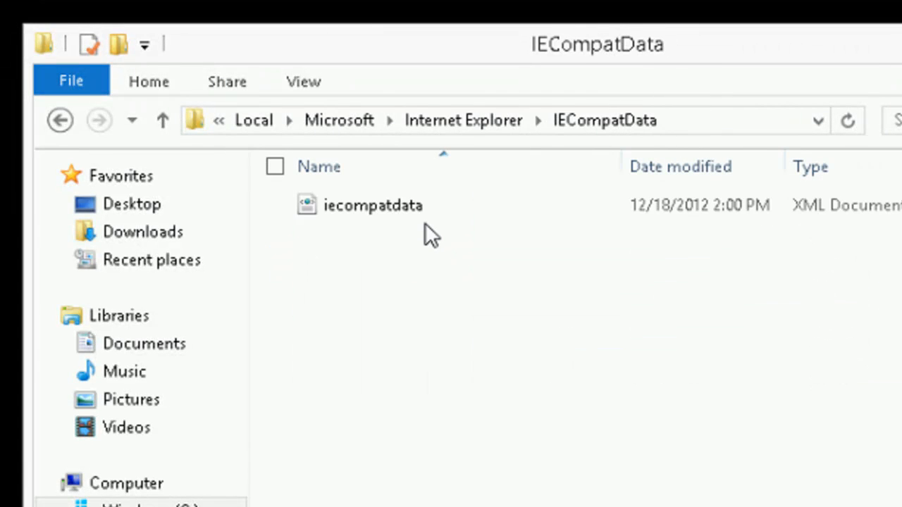
- Open the iecompatdata XML file for editing in a text editor
right_click(372, 205)
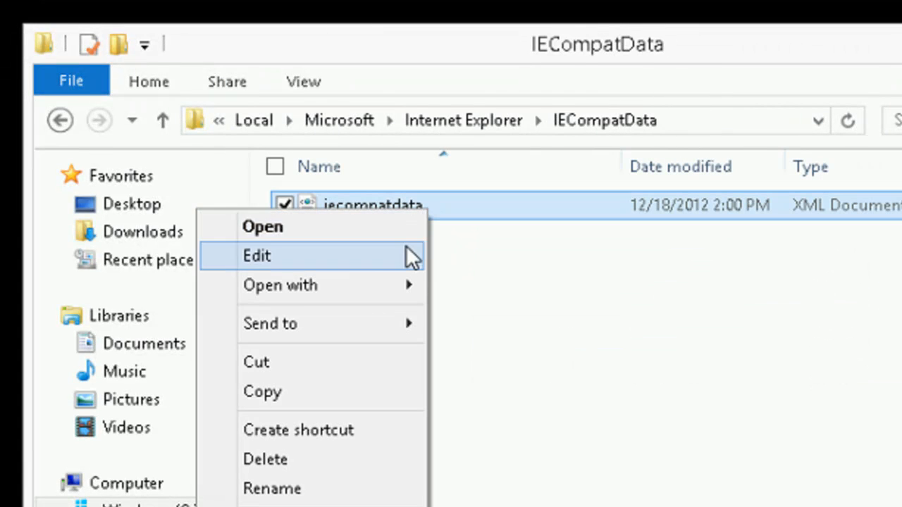
left_click(257, 255)
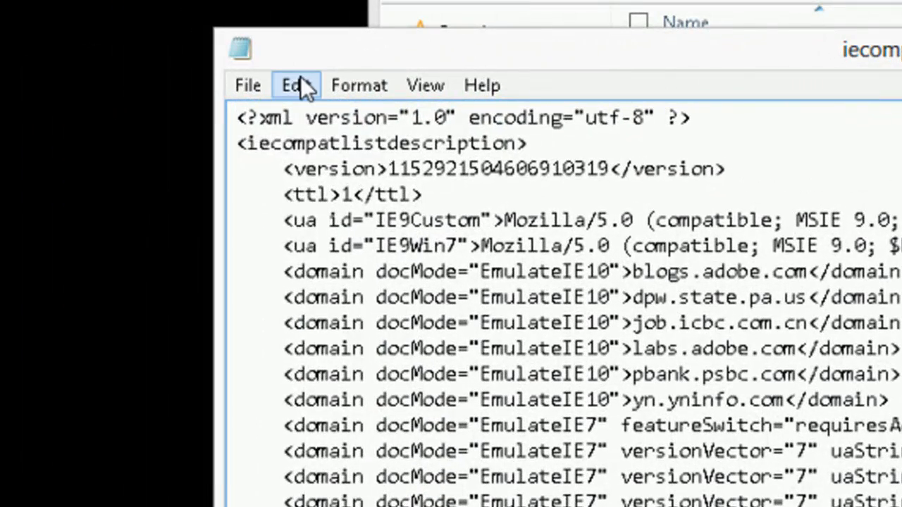
- Find the closing '</flash' tag in the file with Notepad's search
left_click(296, 84)
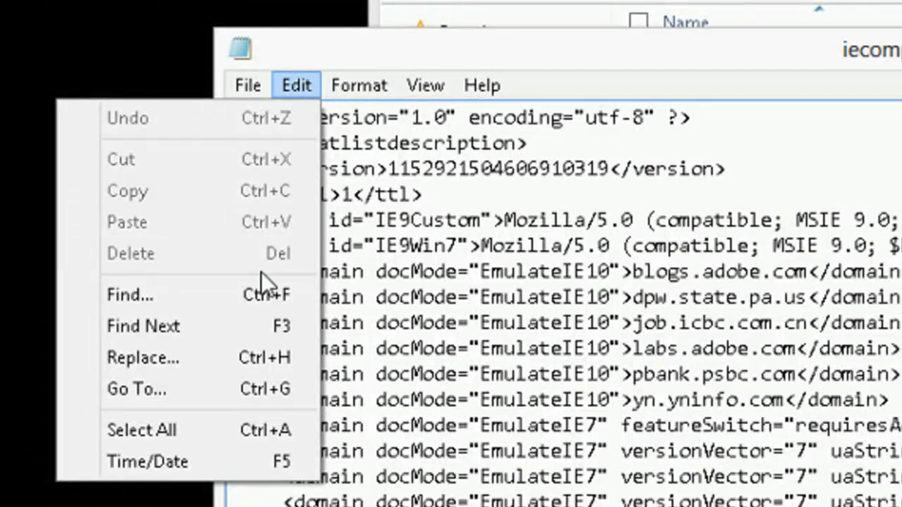
left_click(130, 295)
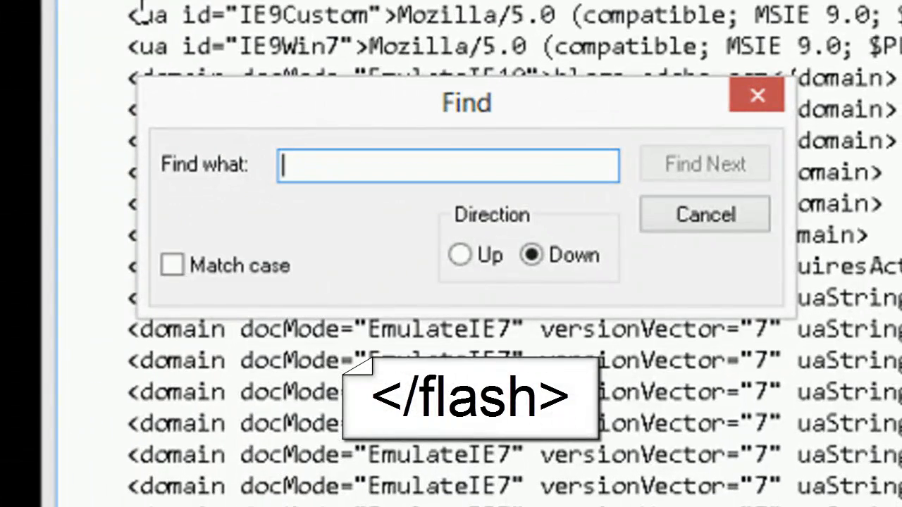
type("</fla")
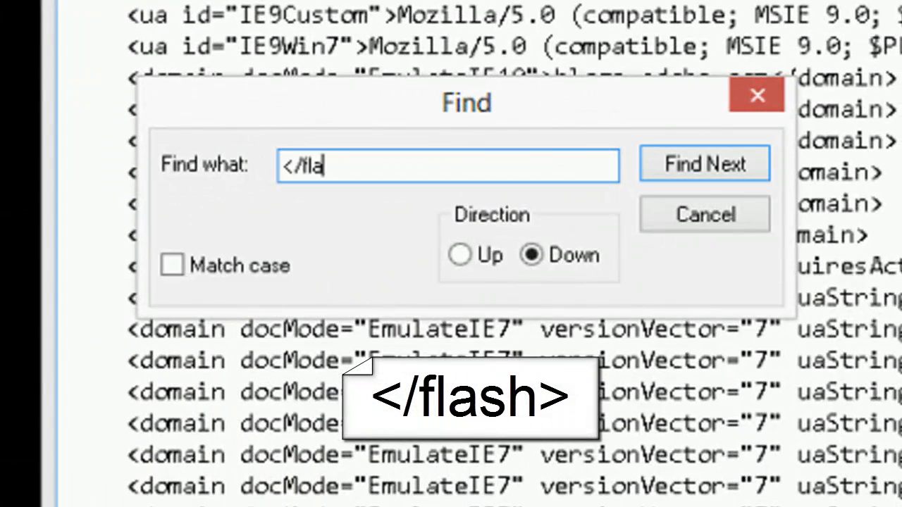
type("sh")
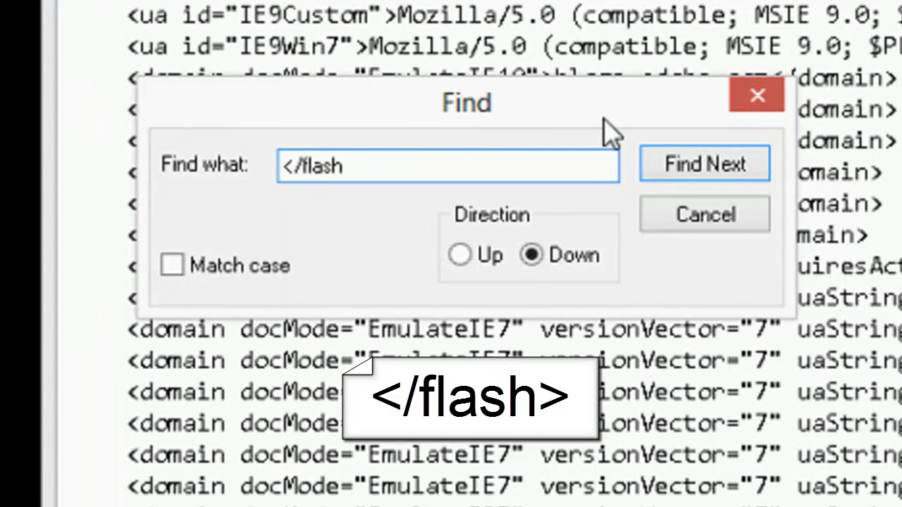
left_click(704, 164)
type("<domain>")
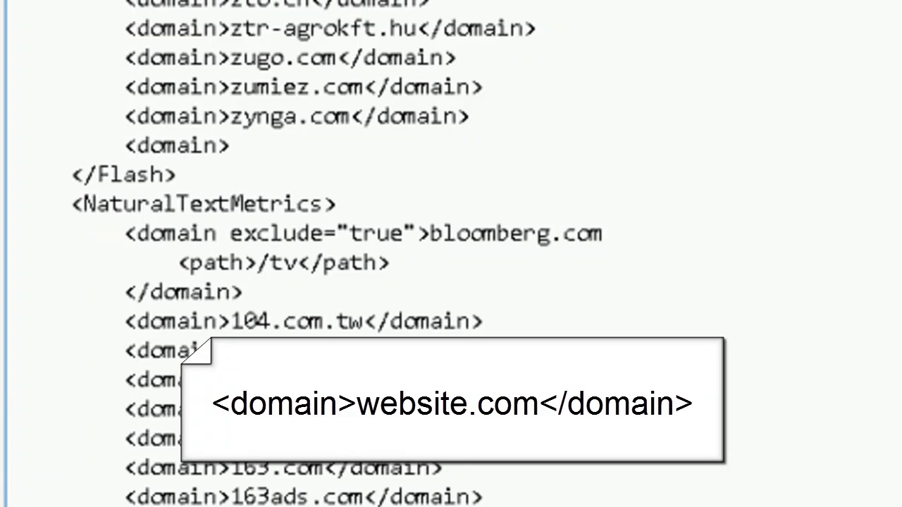
- Add a <domain>onlinegames.com</domain> entry just before </Flash> and save the file
type("onlinegam")
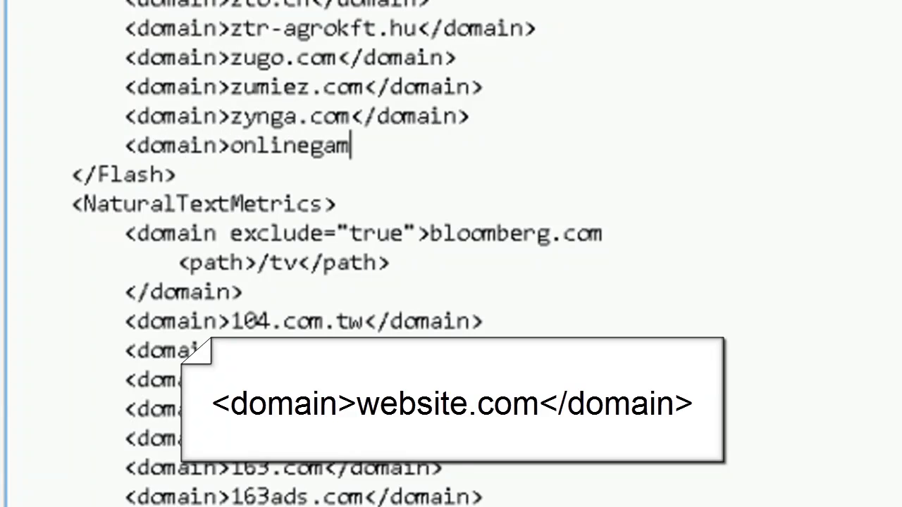
type("es.com<")
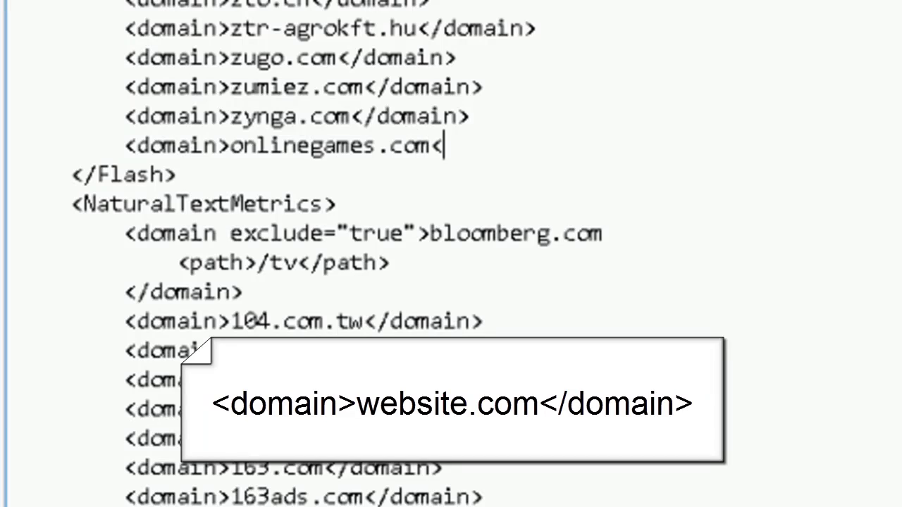
type("/domain>")
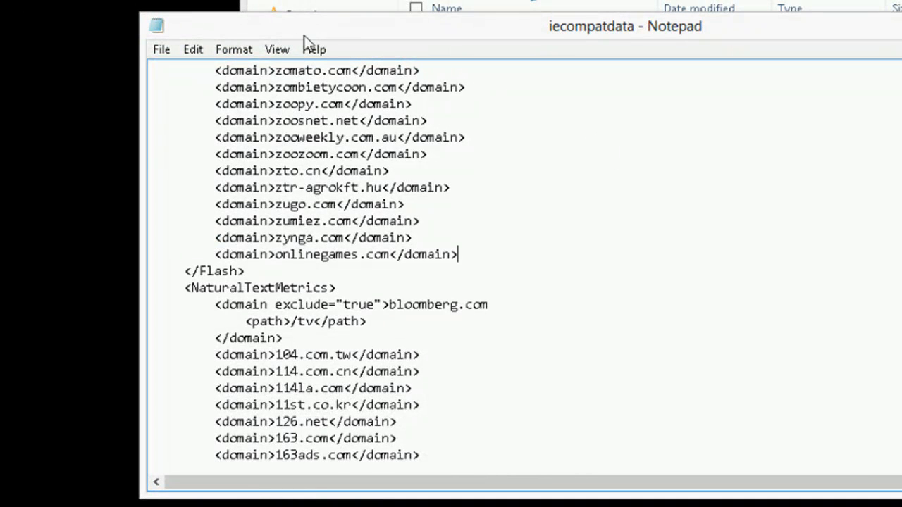
left_click(161, 48)
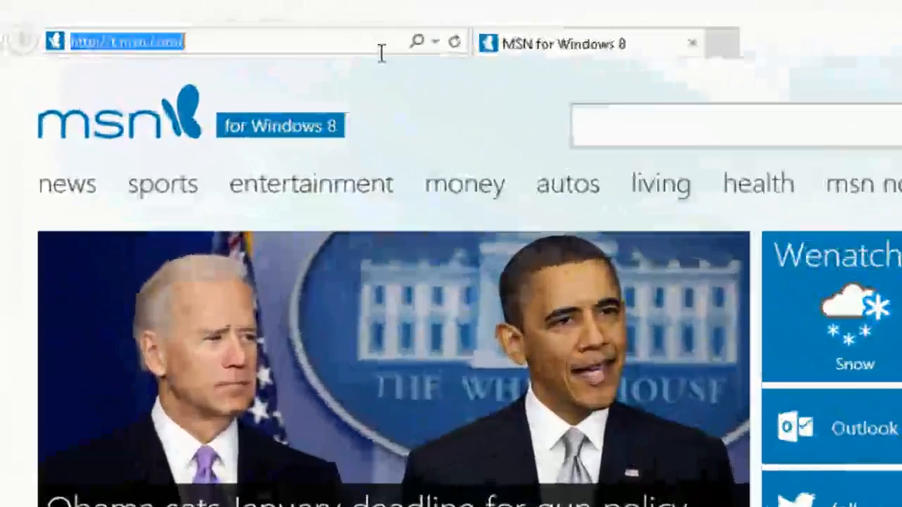
- Return to onlinegames.com and reopen the Space Ace game page to test Flash
type("o")
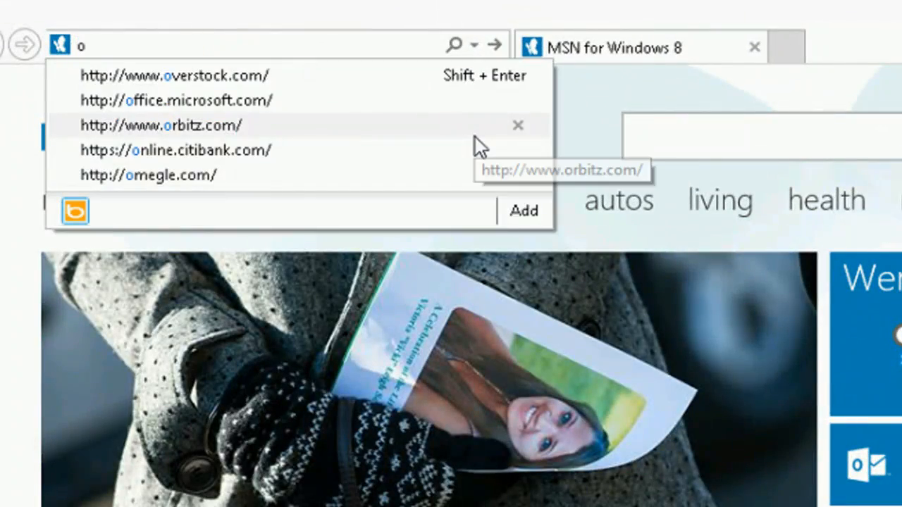
type("nlinegames.co")
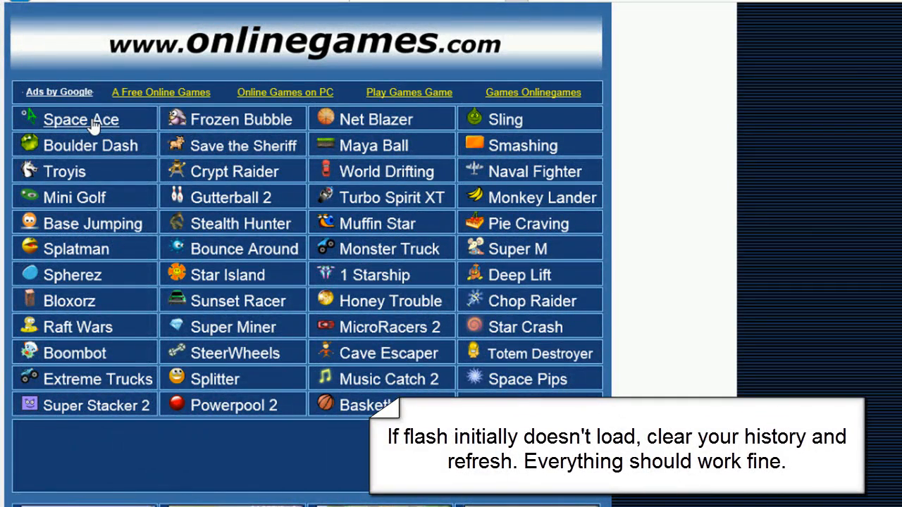
left_click(80, 118)
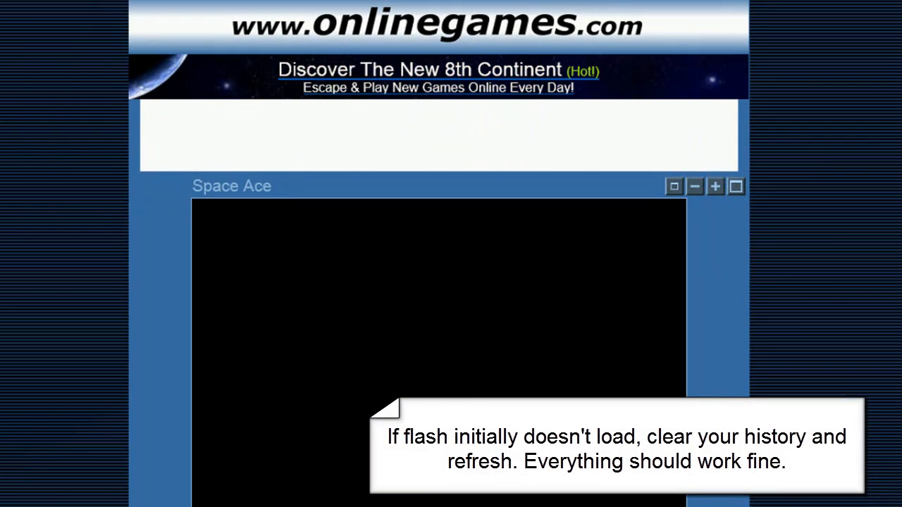